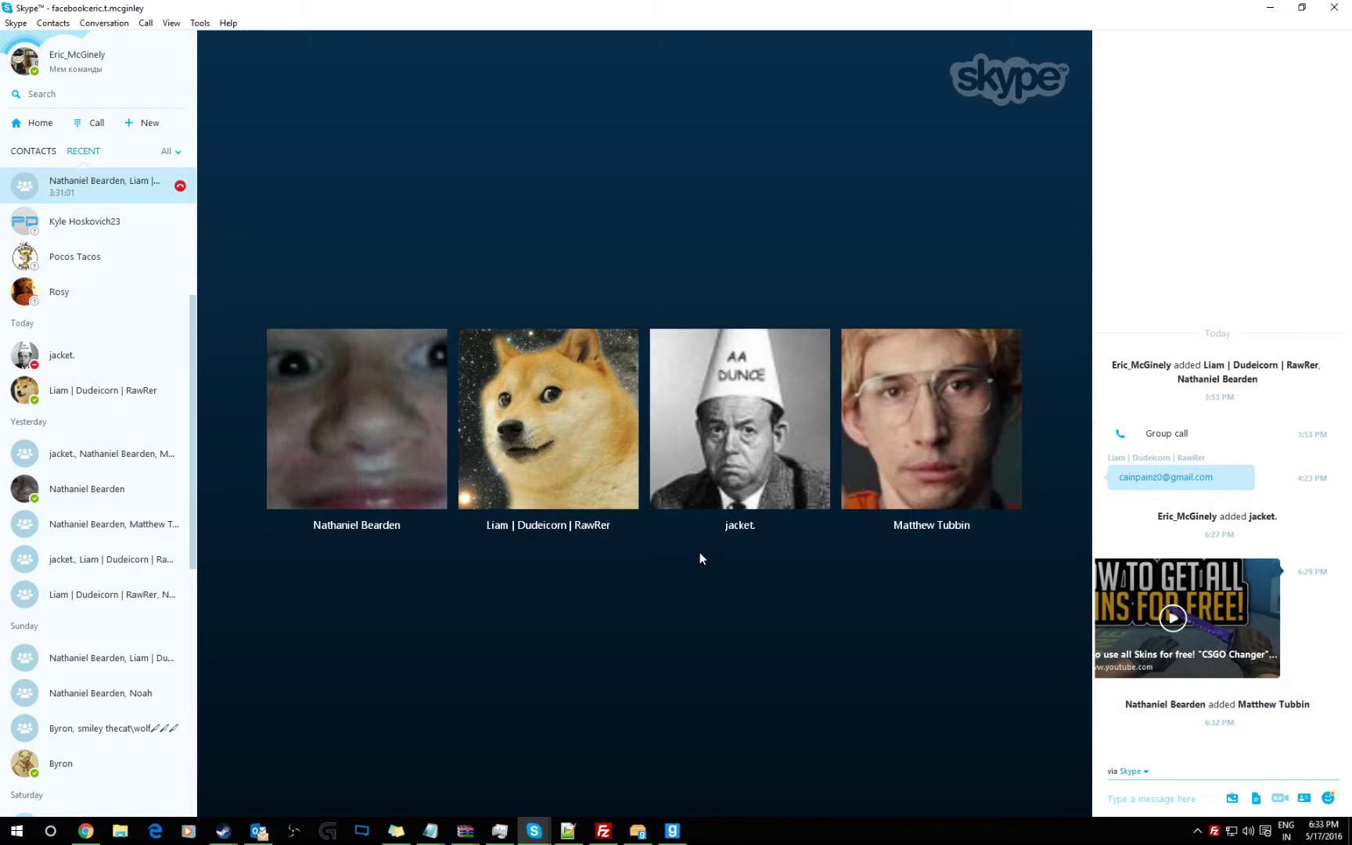
- Keep the Skype group call in view and reveal the Steam window thumbnails from the taskbar
click(356, 418)
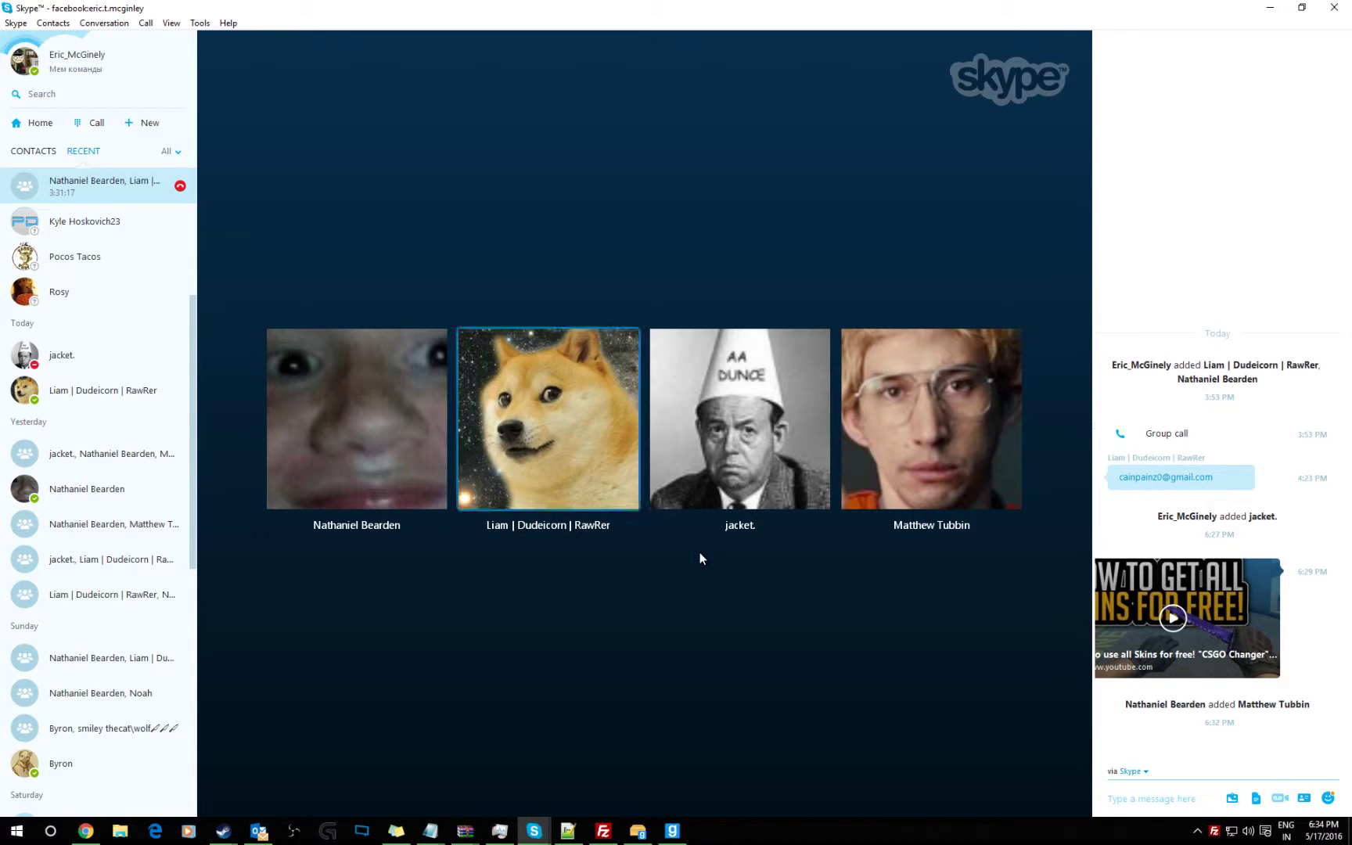
click(357, 417)
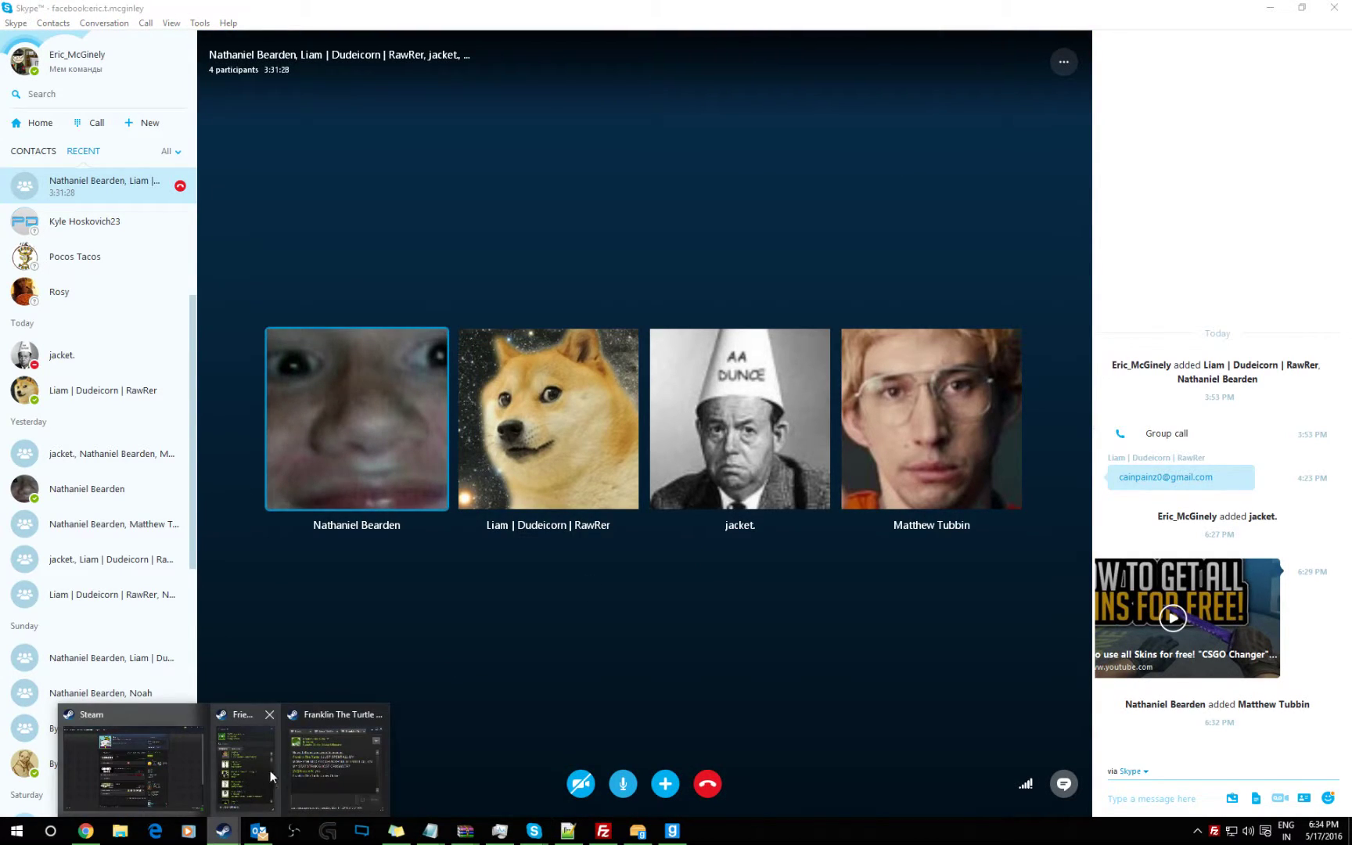
- Bring the Steam friends chat over the call, switch to the other friend's conversation and draft 'bob is lossing'
click(338, 759)
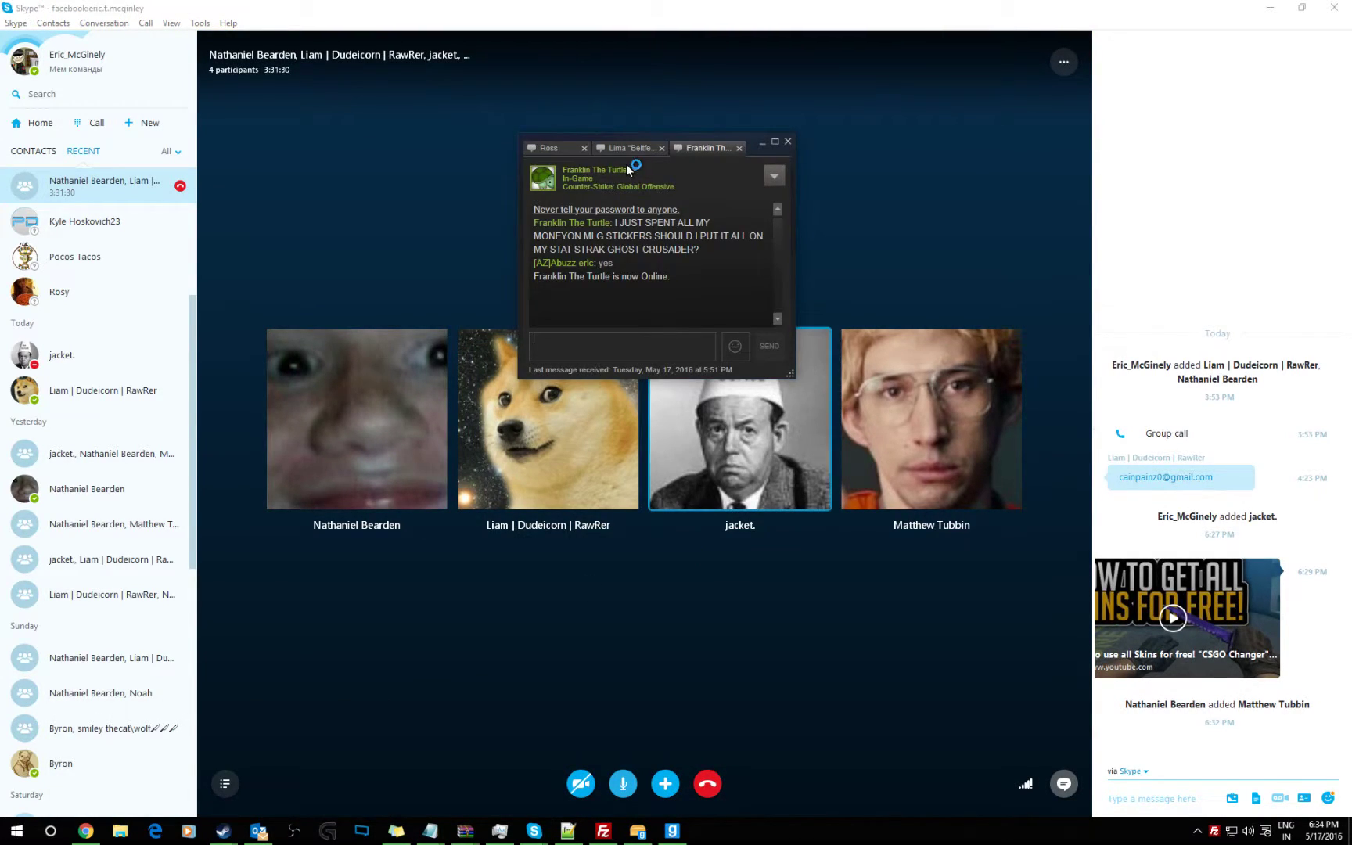
click(629, 147)
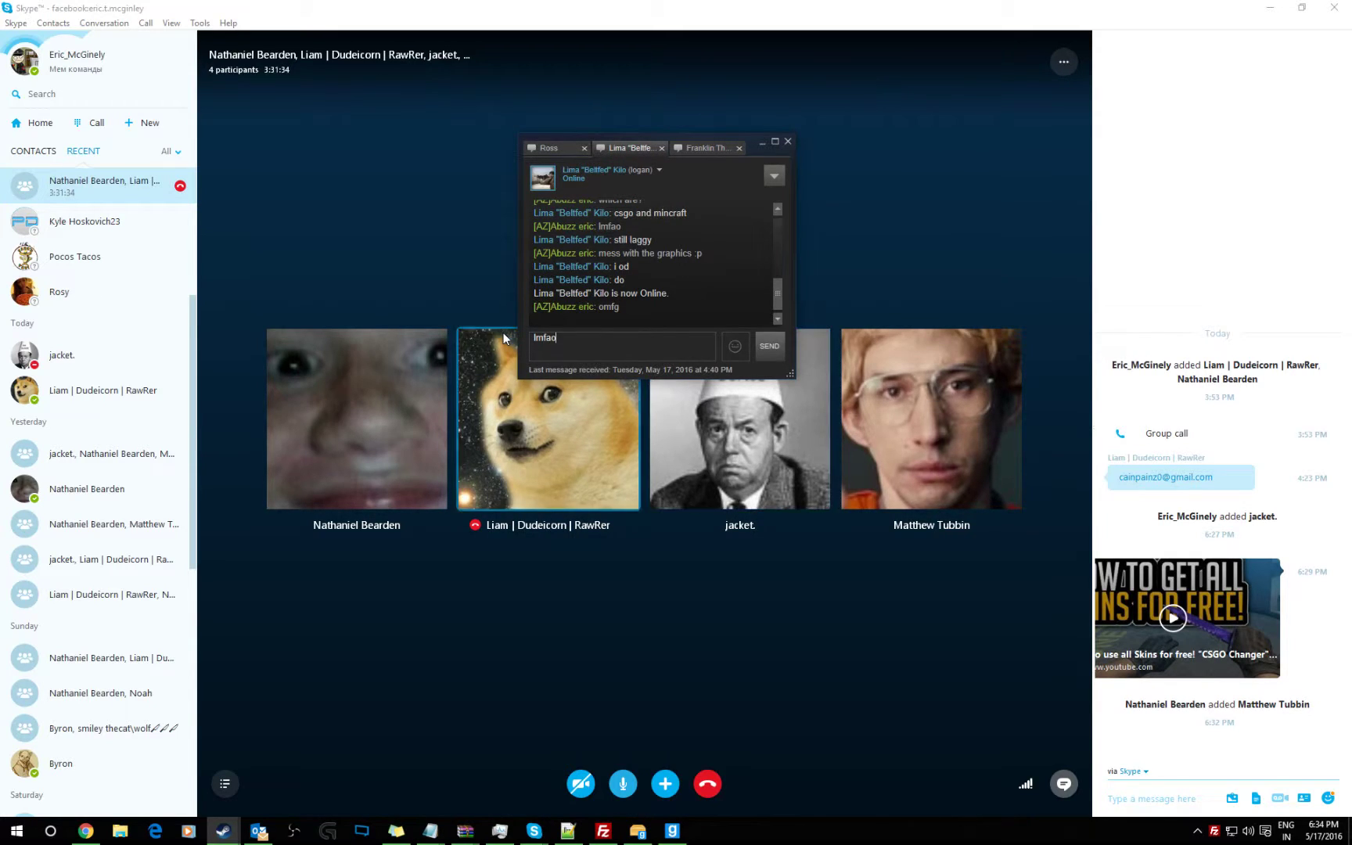
text(bob ross)
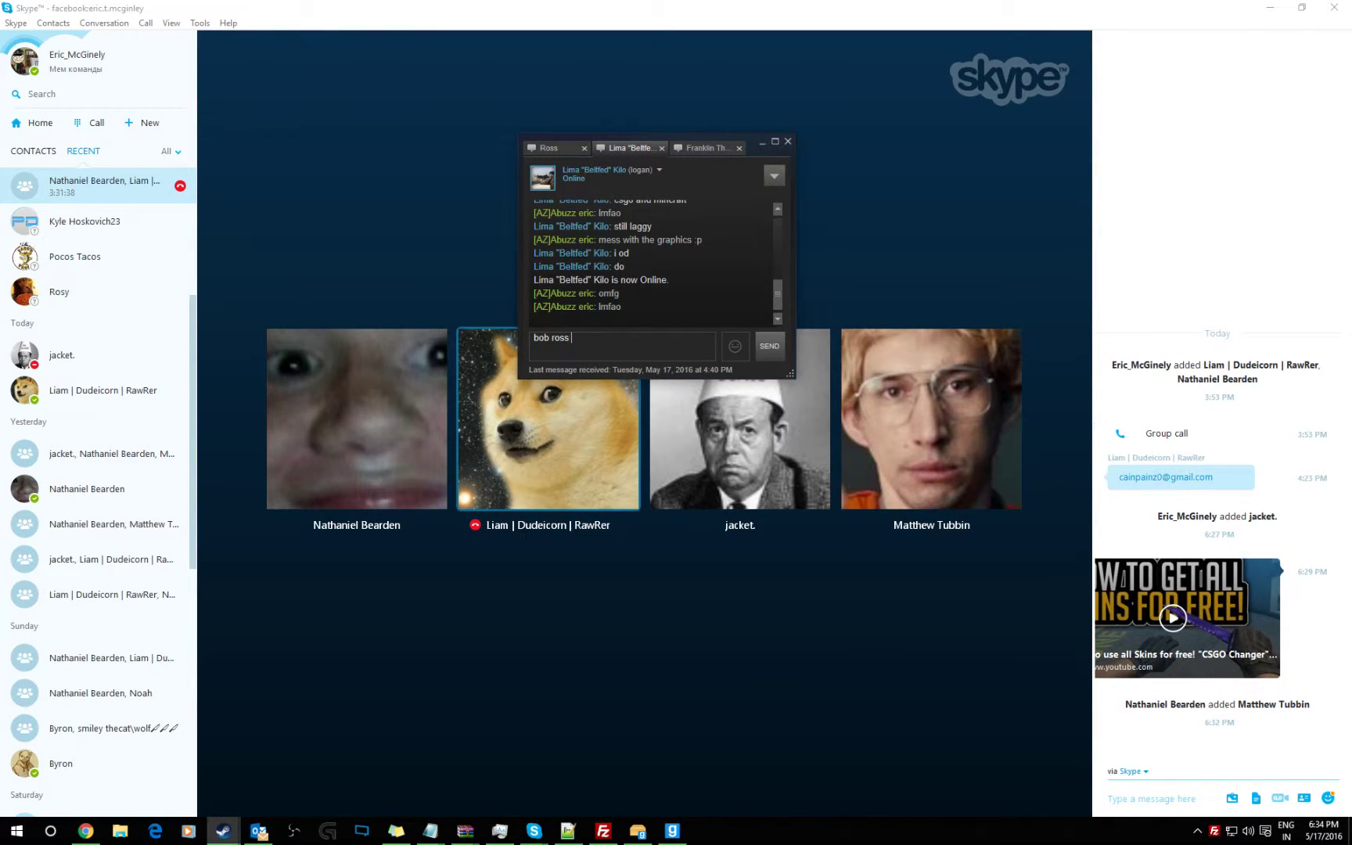
text(is lossing)
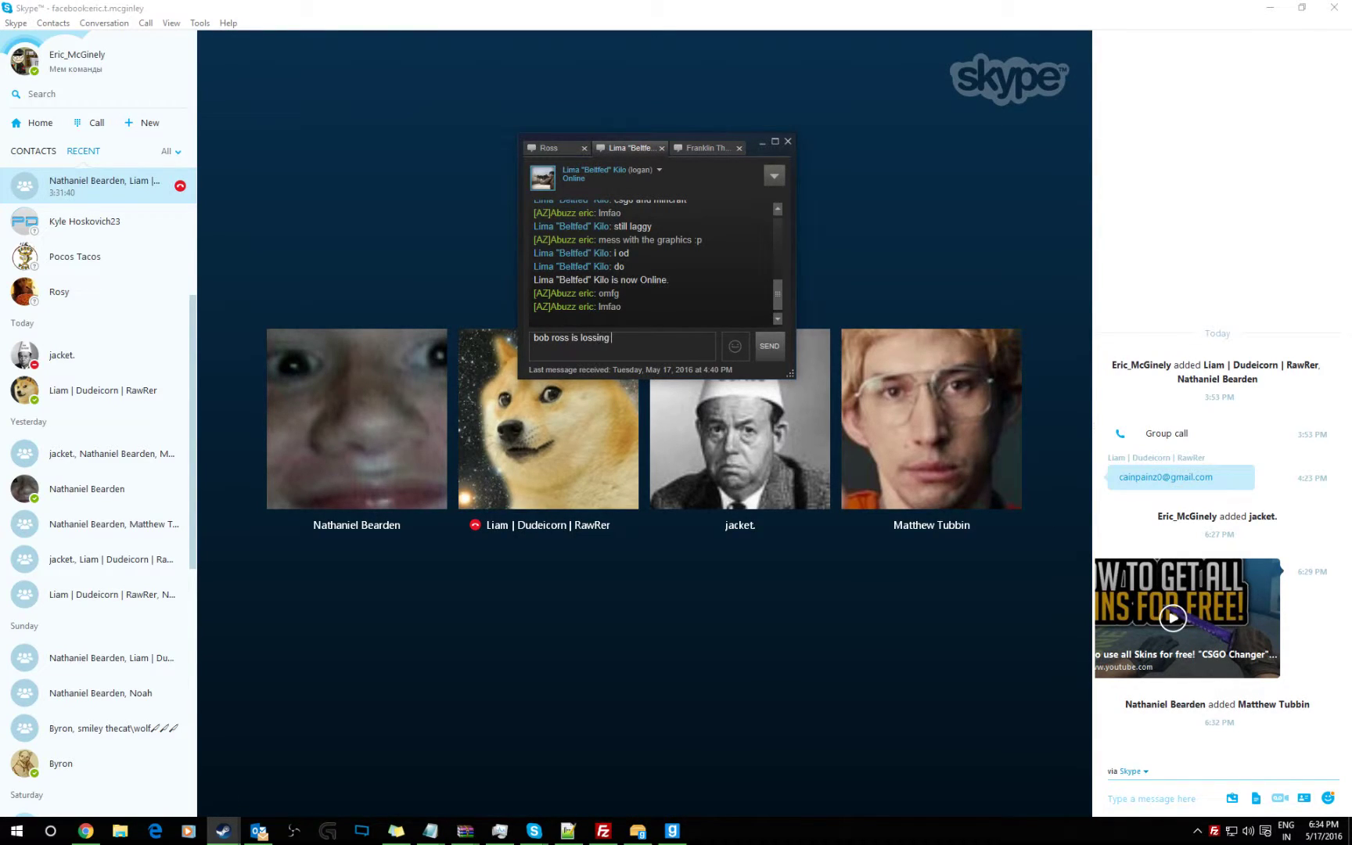